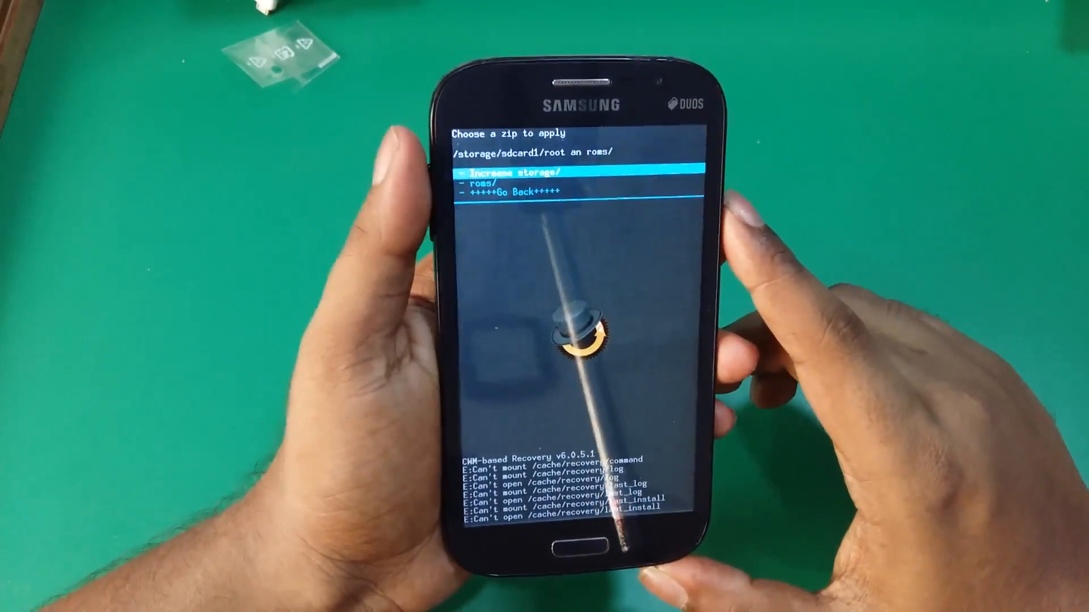
Install the GT-I9082 repartition zip from the Increase storage folder, converting partitions to Ext4
{"action": "left_click", "coordinate": [513, 171]}
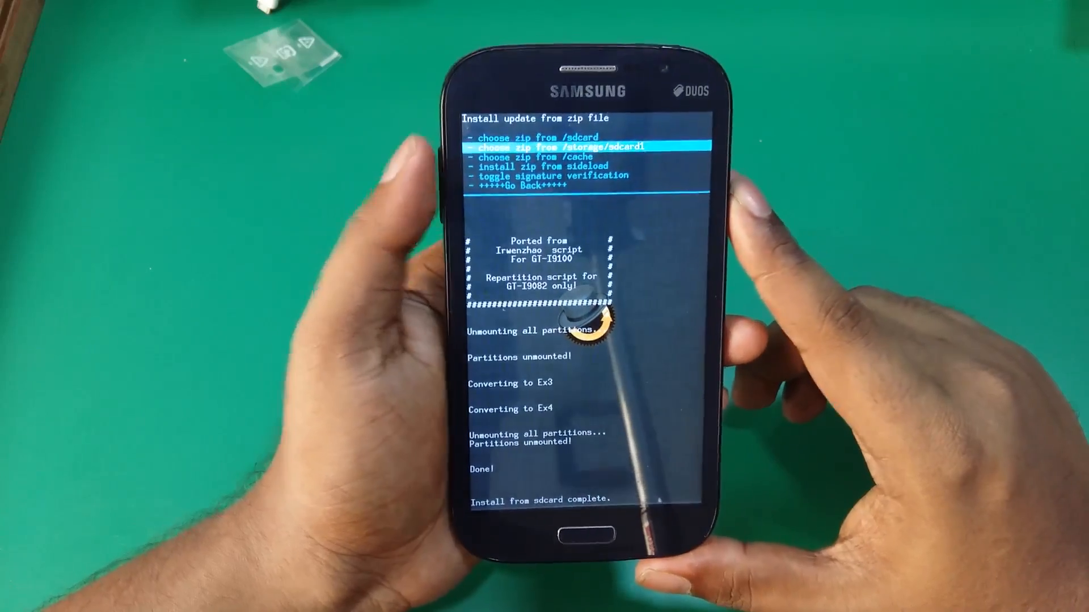
Install the Resurrection Remix ROM zip from /storage/sdcard1 roms folder
{"action": "left_click", "coordinate": [551, 148]}
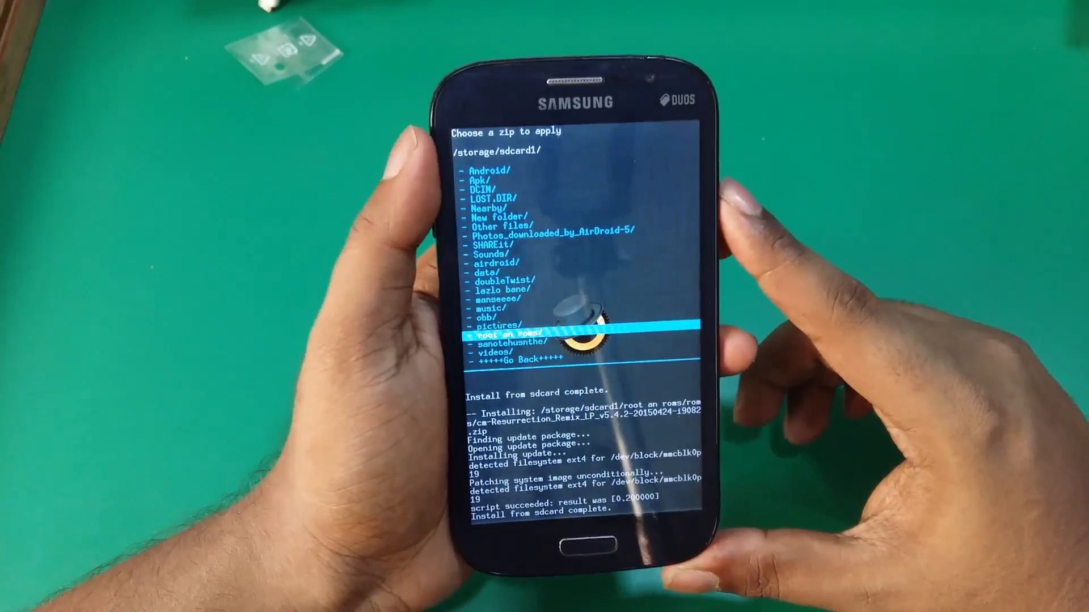
Install the PA GApps Pico Modular zip from sdcard1, then run wipe data/factory reset
{"action": "left_click", "coordinate": [504, 337]}
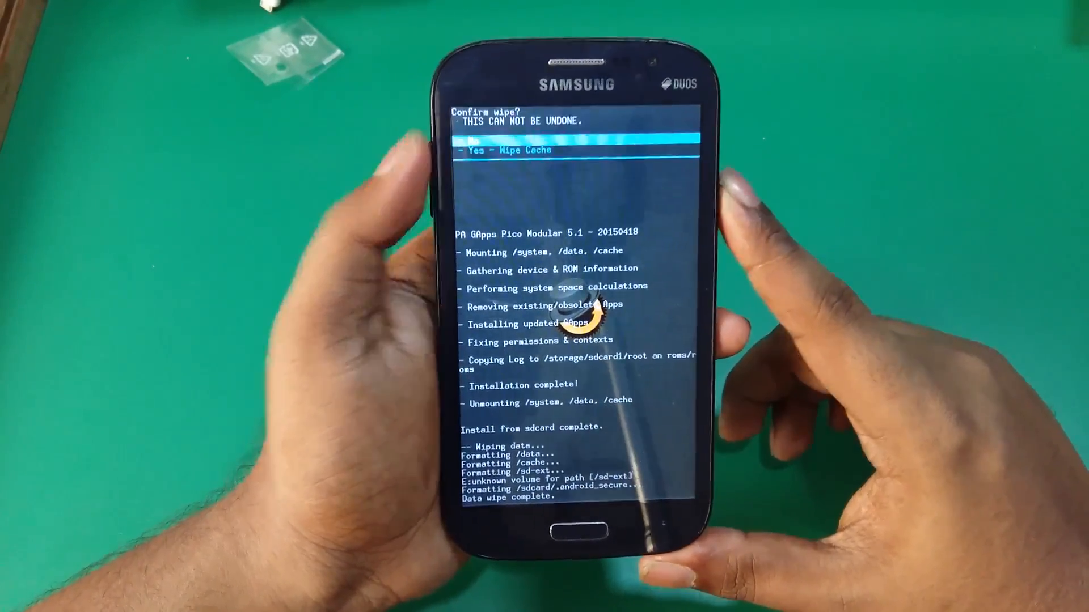
Confirm Yes - Wipe Cache, then reboot system now into Resurrection Remix
{"action": "left_click", "coordinate": [509, 150]}
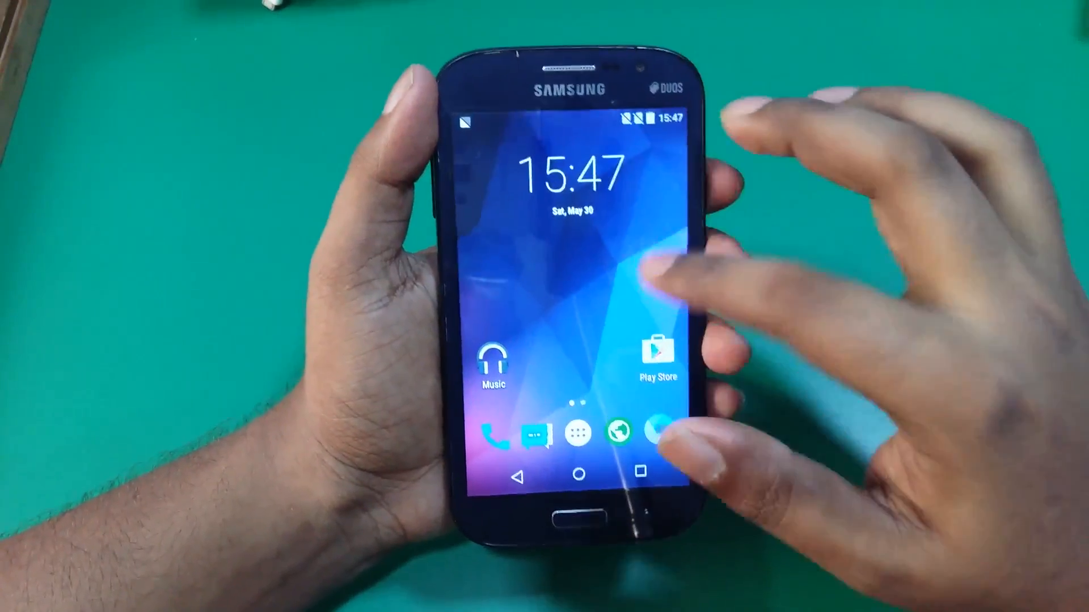
Open Settings > Device > Storage to view 5.84GB total and 5.12GB available
{"action": "left_click_drag", "start_coordinate": [639, 118], "coordinate": [639, 278]}
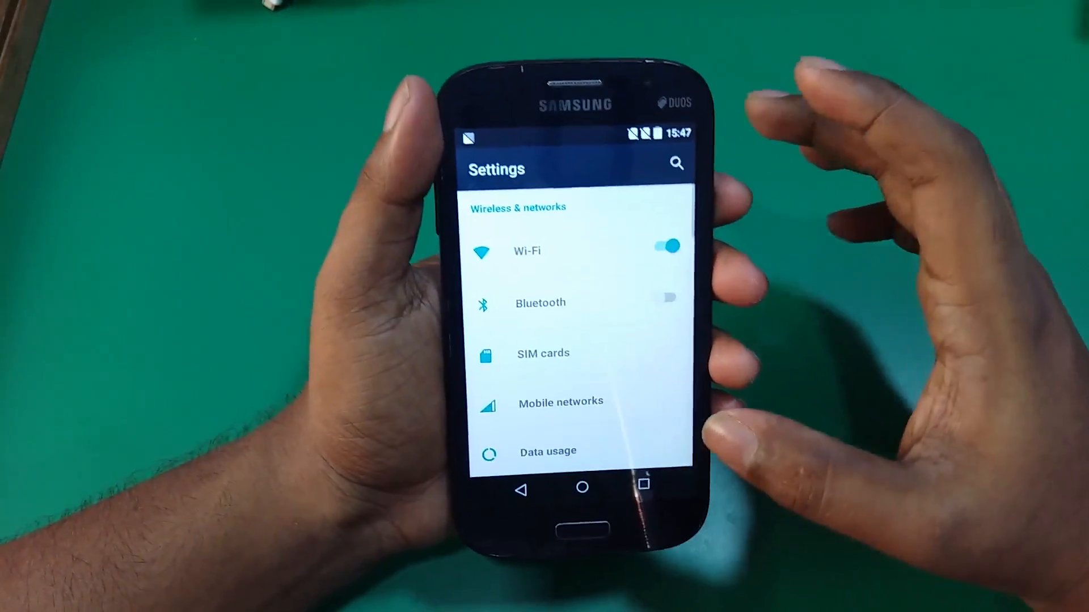
{"action": "scroll", "scroll_direction": "down", "scroll_amount": 3}
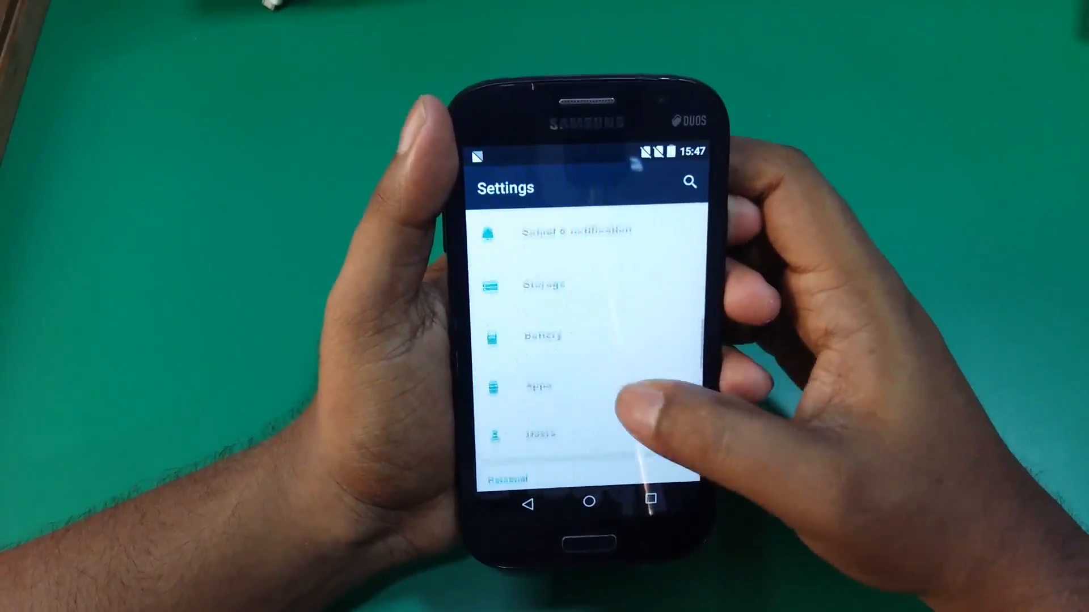
{"action": "left_click", "coordinate": [545, 285]}
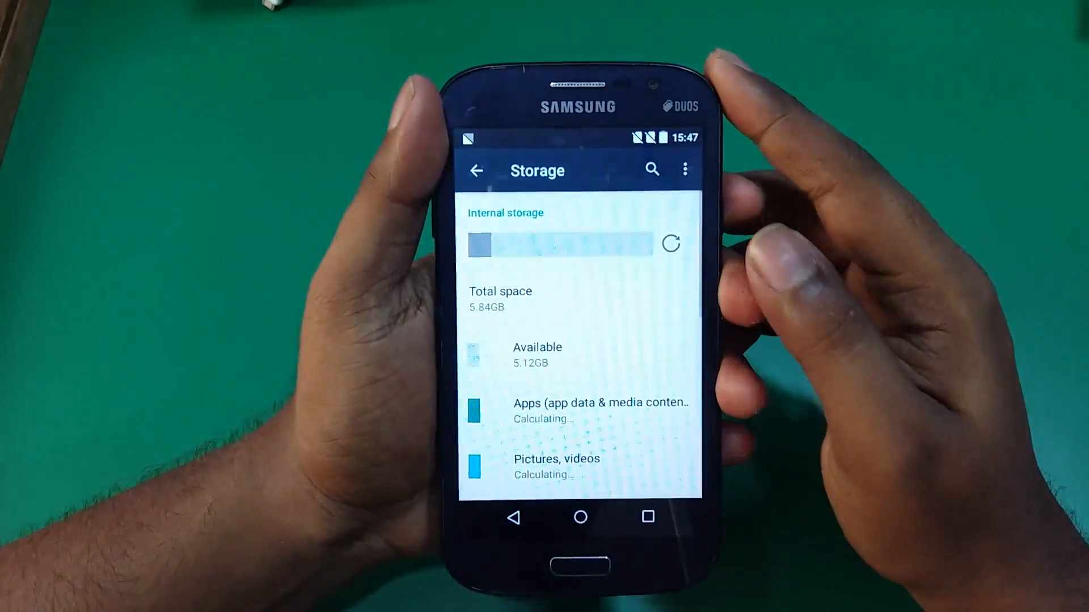